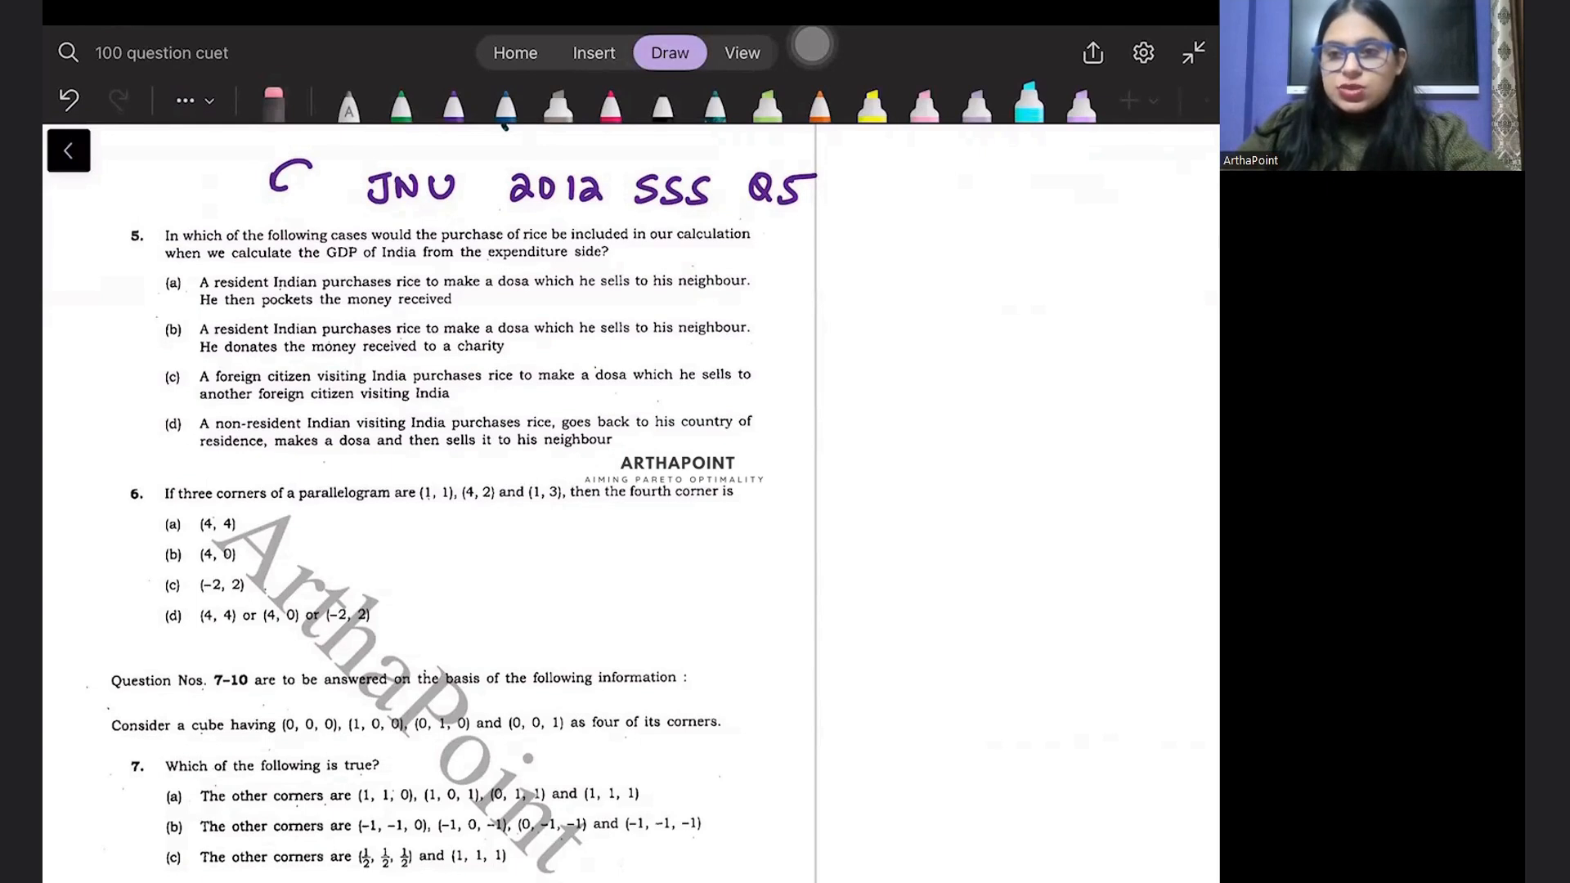
Stroke cyan highlighter across the handwritten 'JNU 2012 SSS Q5' title.
{"action": "left_click_drag", "start_coordinate": [360, 187], "coordinate": [453, 186]}
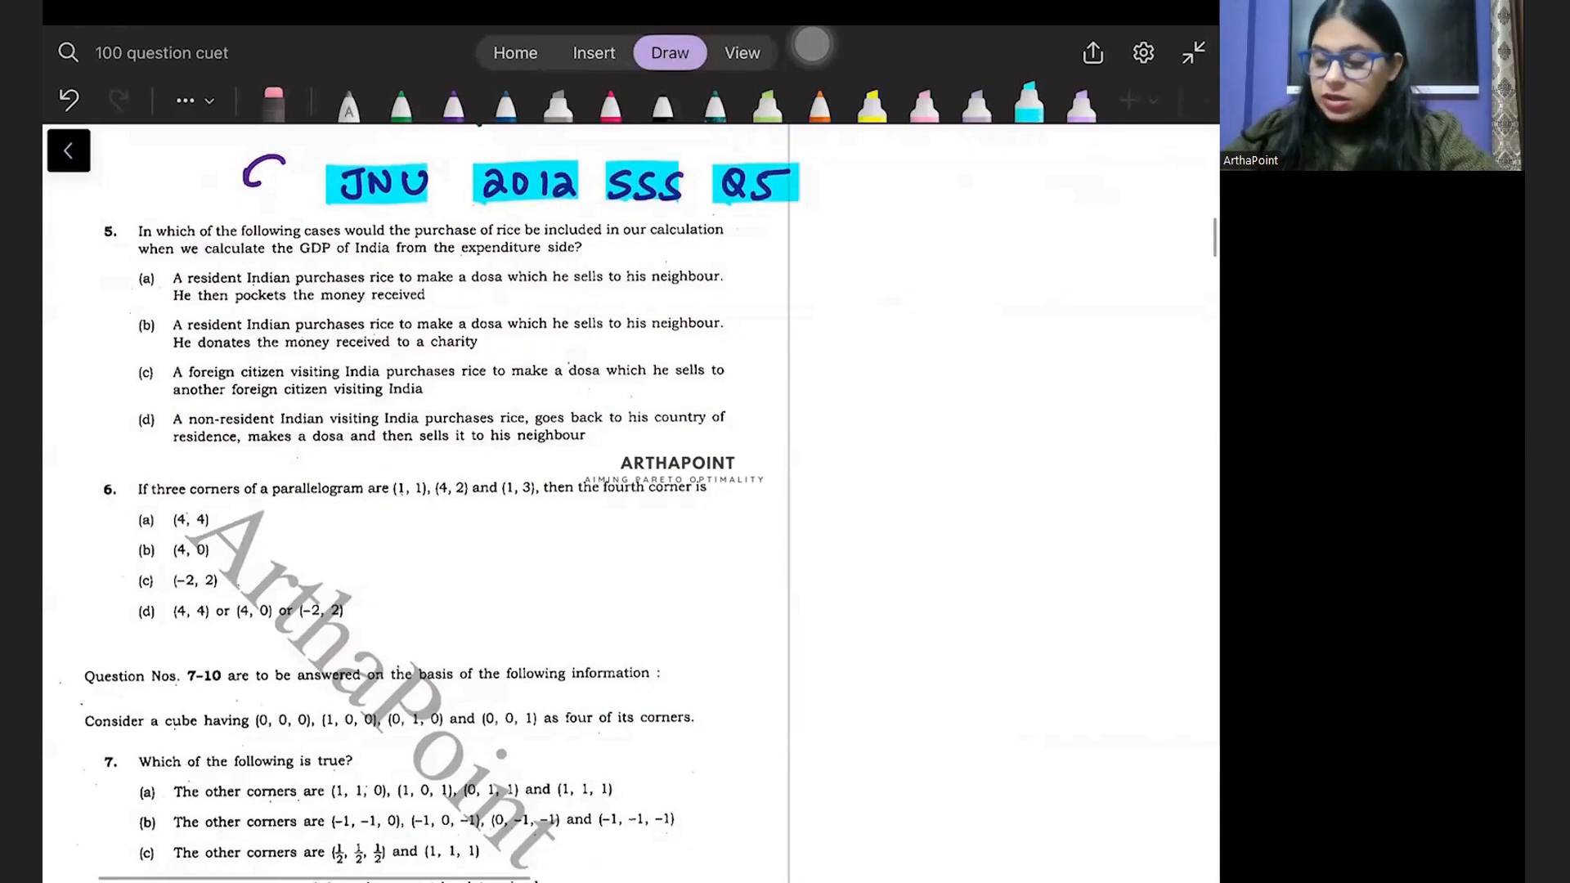
With a dark pen, underline the GDP expenditure-side phrase and arrow-mark option (a) with XX.
{"action": "left_click", "coordinate": [711, 104]}
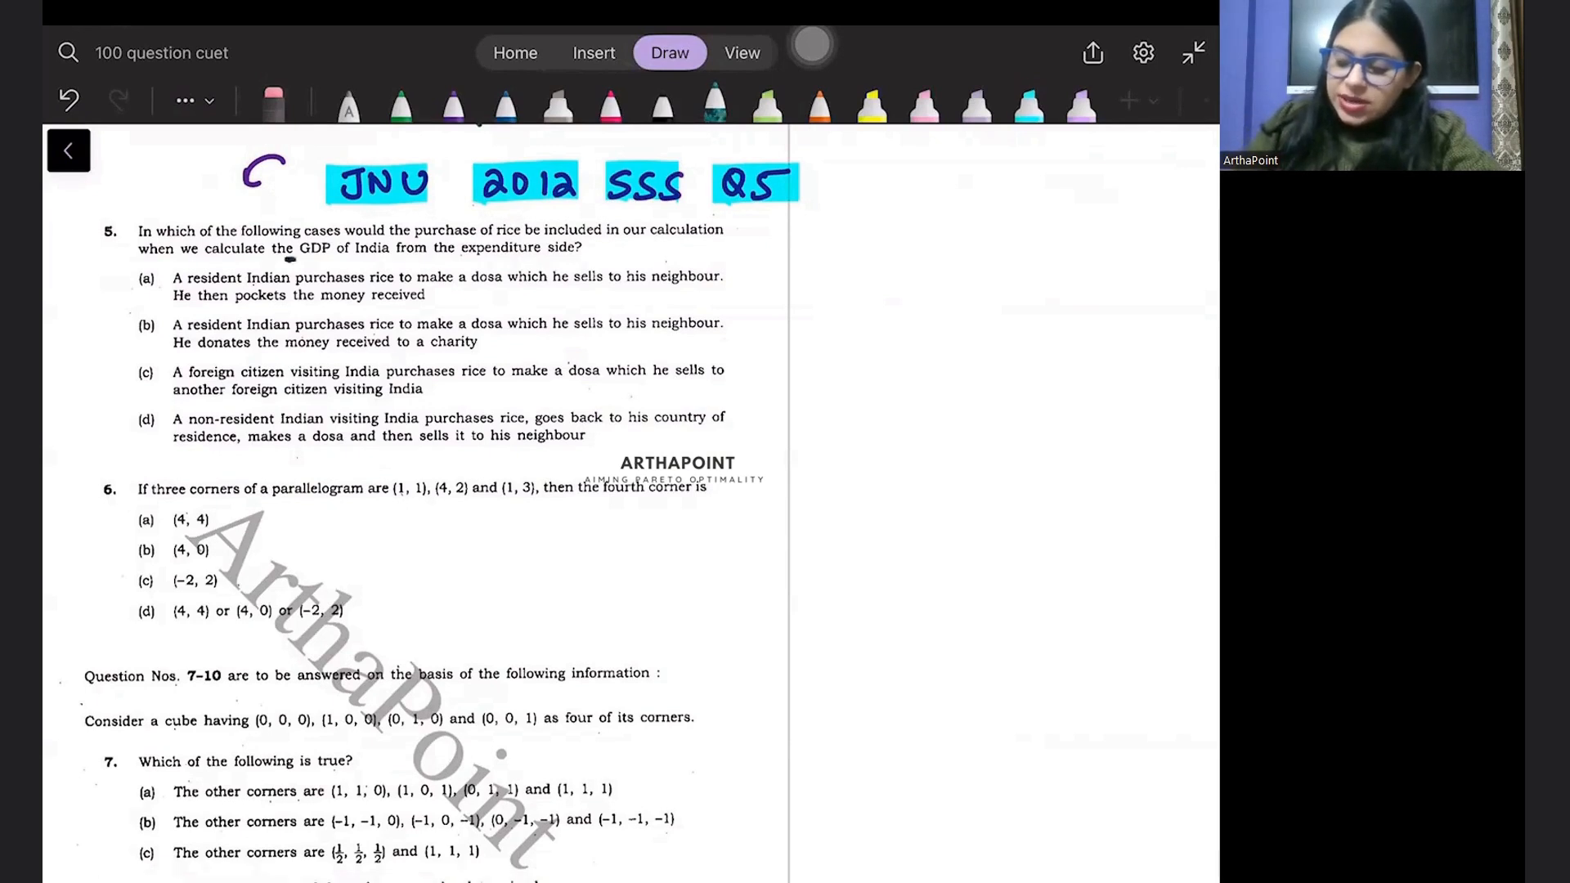
{"action": "left_click_drag", "start_coordinate": [291, 262], "coordinate": [546, 260]}
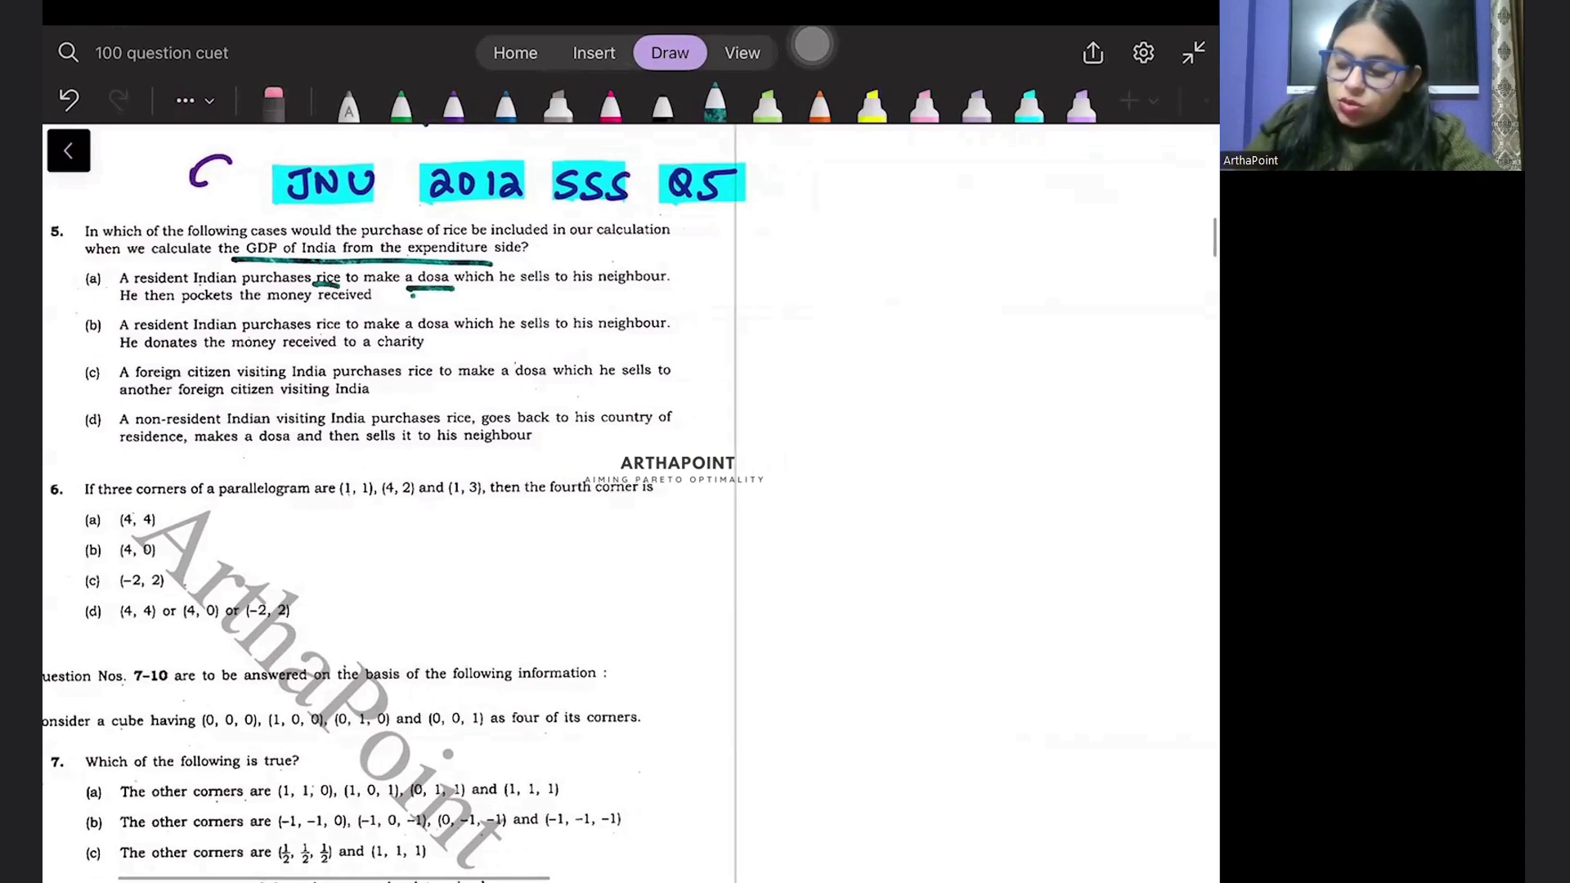
{"action": "left_click_drag", "start_coordinate": [500, 294], "coordinate": [621, 294]}
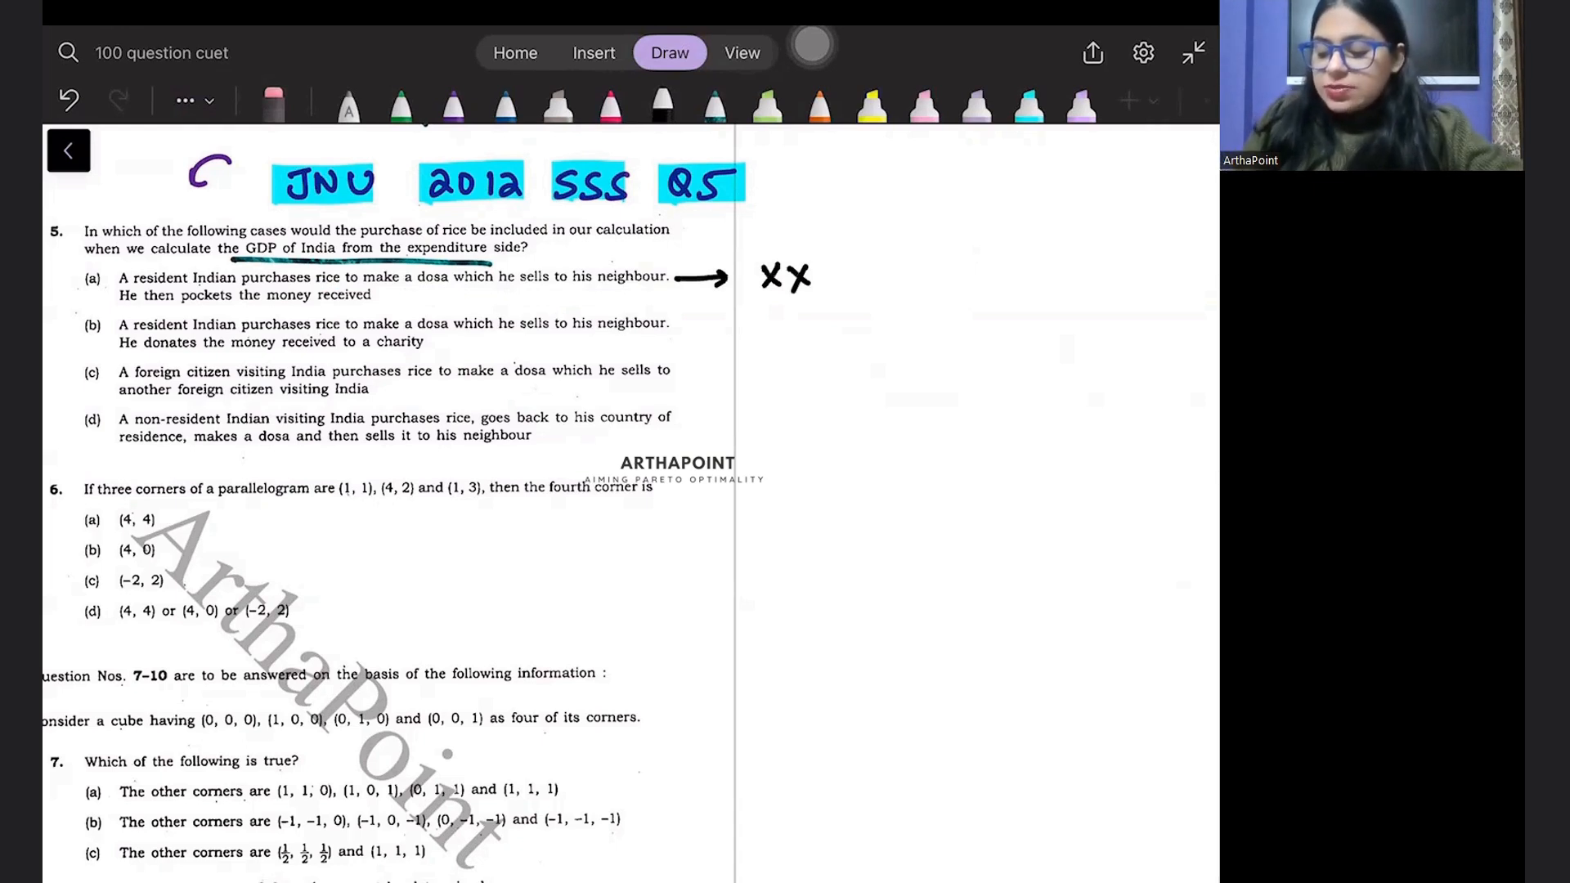
Underline option (b)'s key phrases and mark it with an arrow and 'xx;'.
{"action": "left_click_drag", "start_coordinate": [425, 337], "coordinate": [515, 340]}
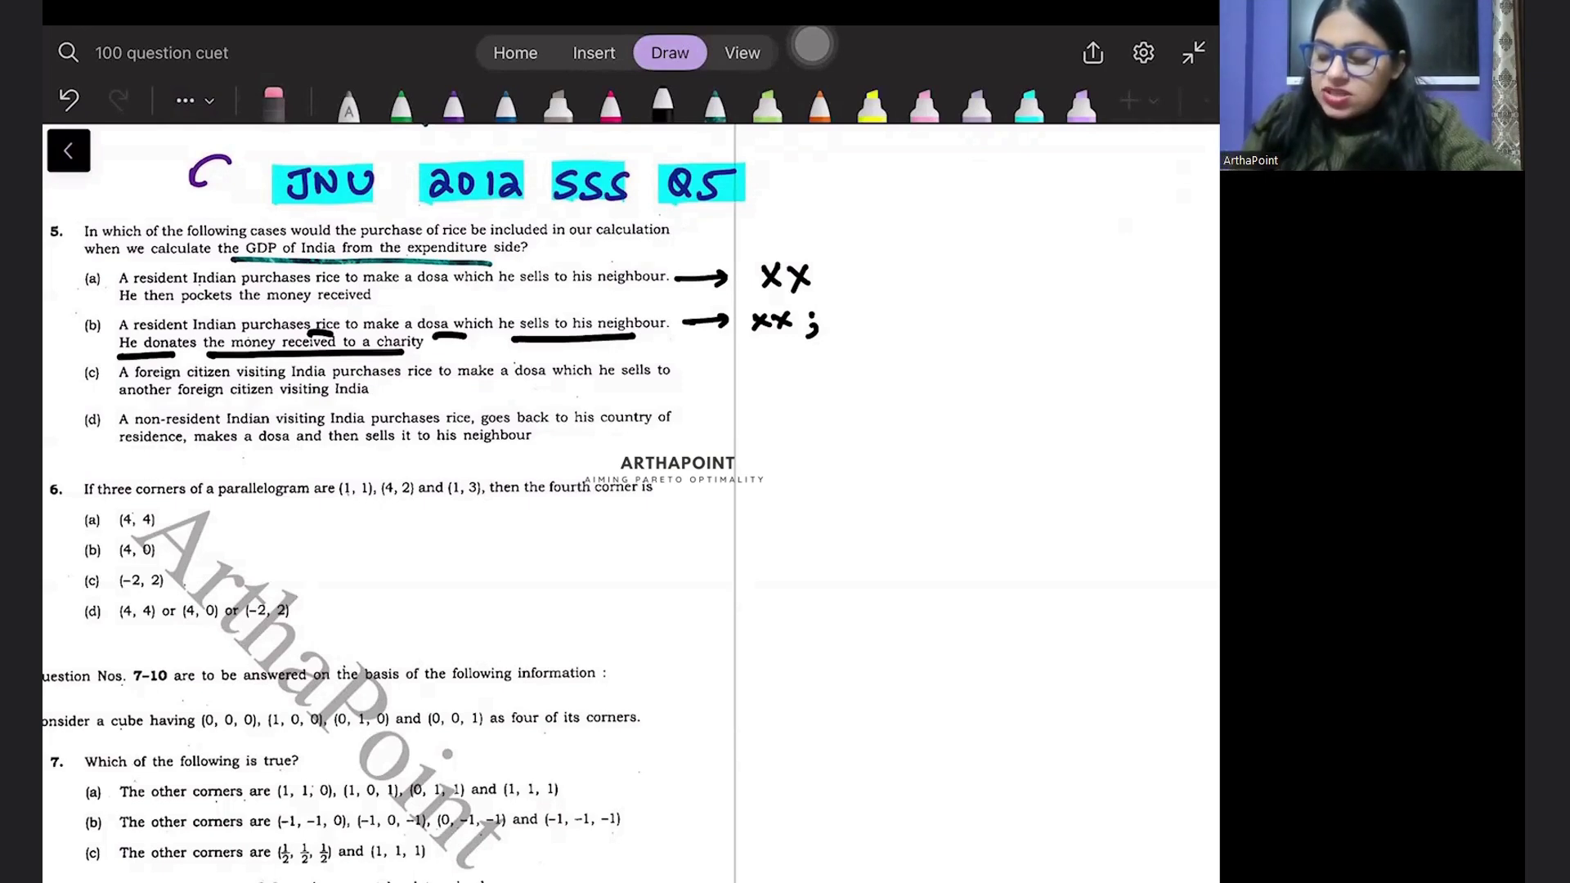
Draw the purple GDP circles with inward arrows and a brace in the blank space.
{"action": "left_click_drag", "start_coordinate": [391, 384], "coordinate": [515, 384]}
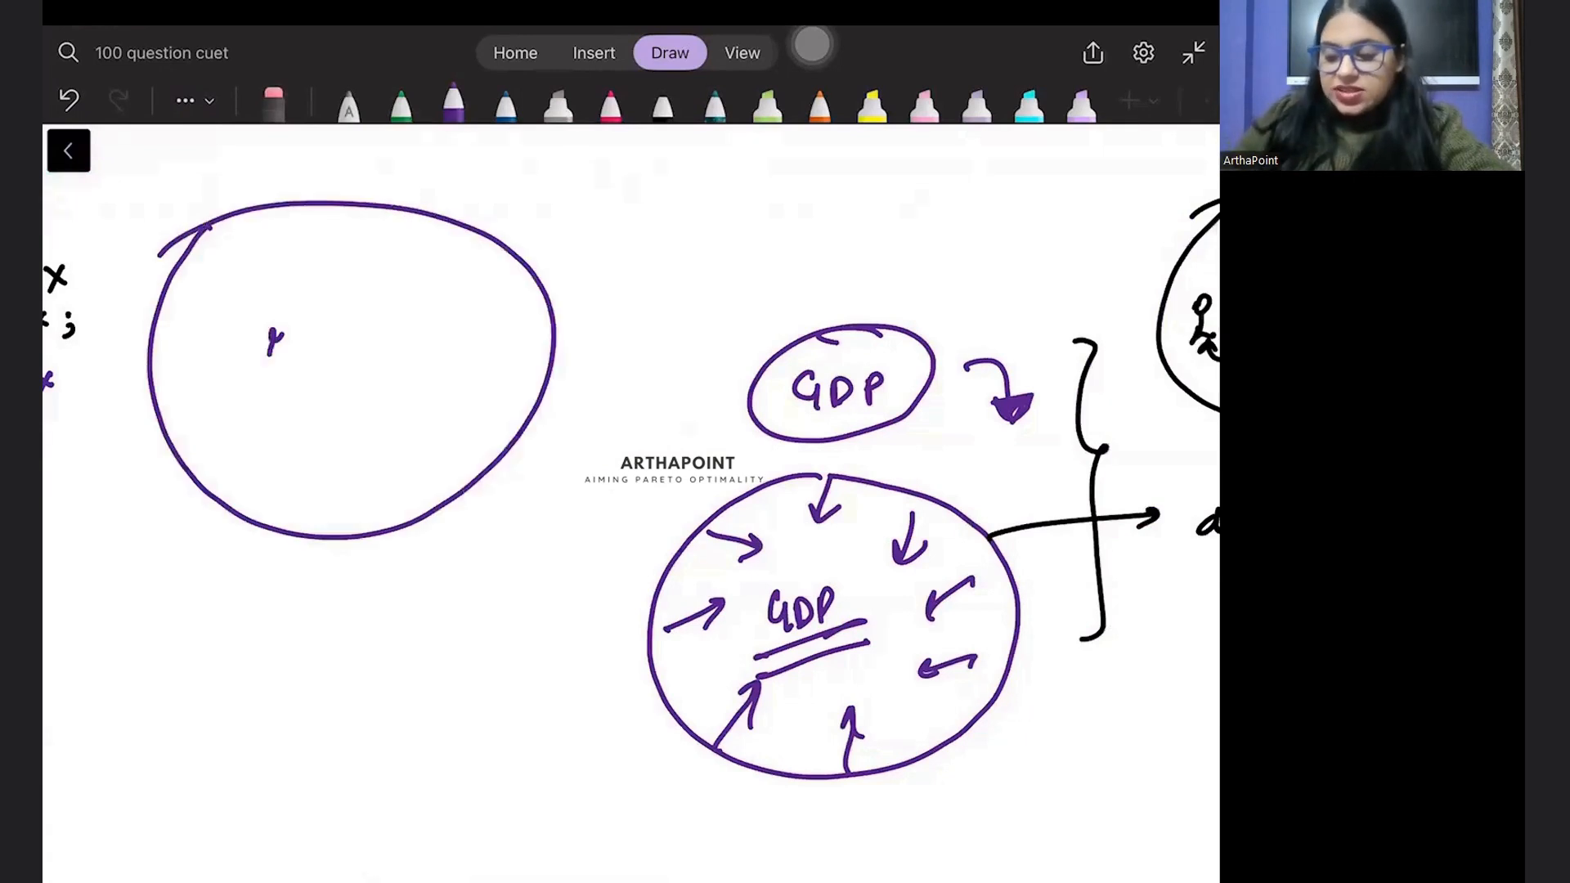
Write 'rice' in the left circle, ring it yellow, and arrow it to a 'dosa' circle.
{"action": "left_click_drag", "start_coordinate": [265, 330], "coordinate": [350, 330]}
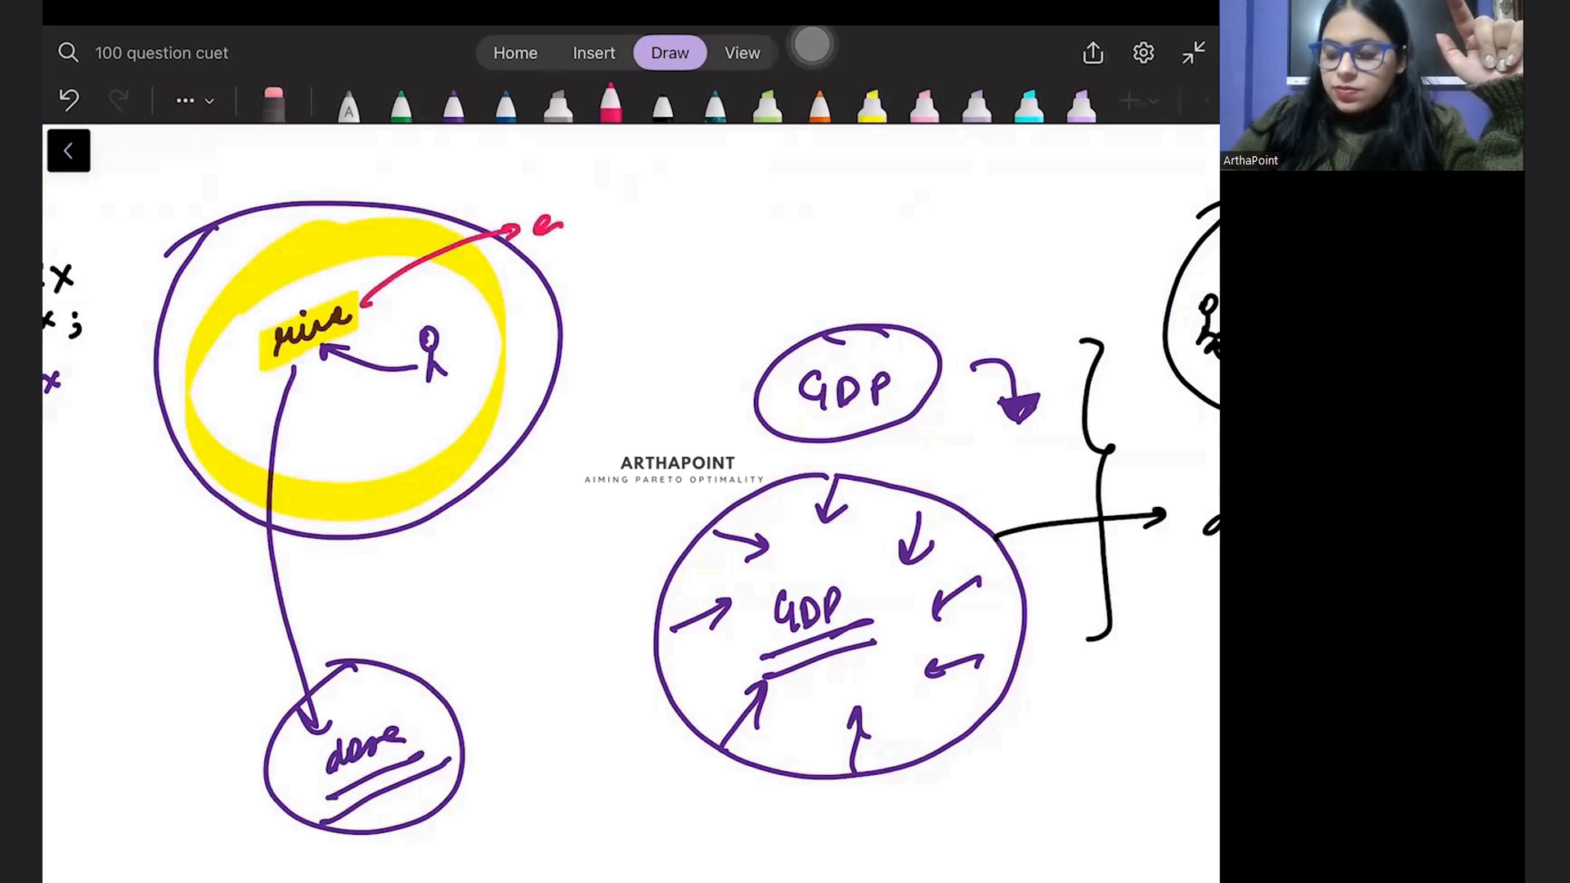
Erase the pink arrow beside 'rice' and bring up the Ink Colour Selector.
{"action": "left_click_drag", "start_coordinate": [529, 210], "coordinate": [650, 211]}
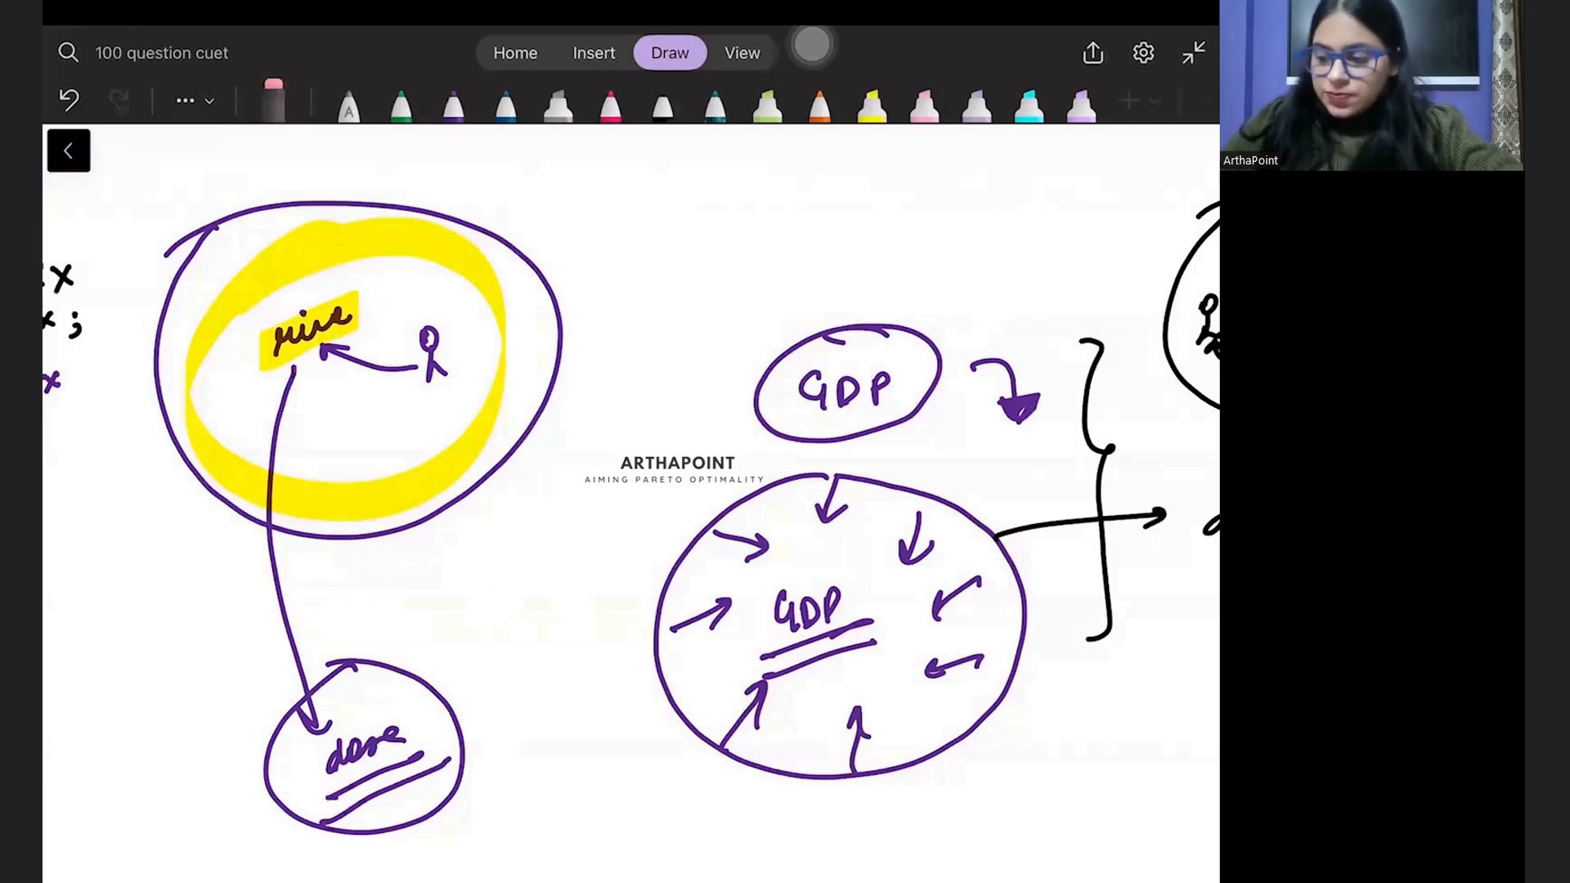
{"action": "left_click", "coordinate": [662, 100]}
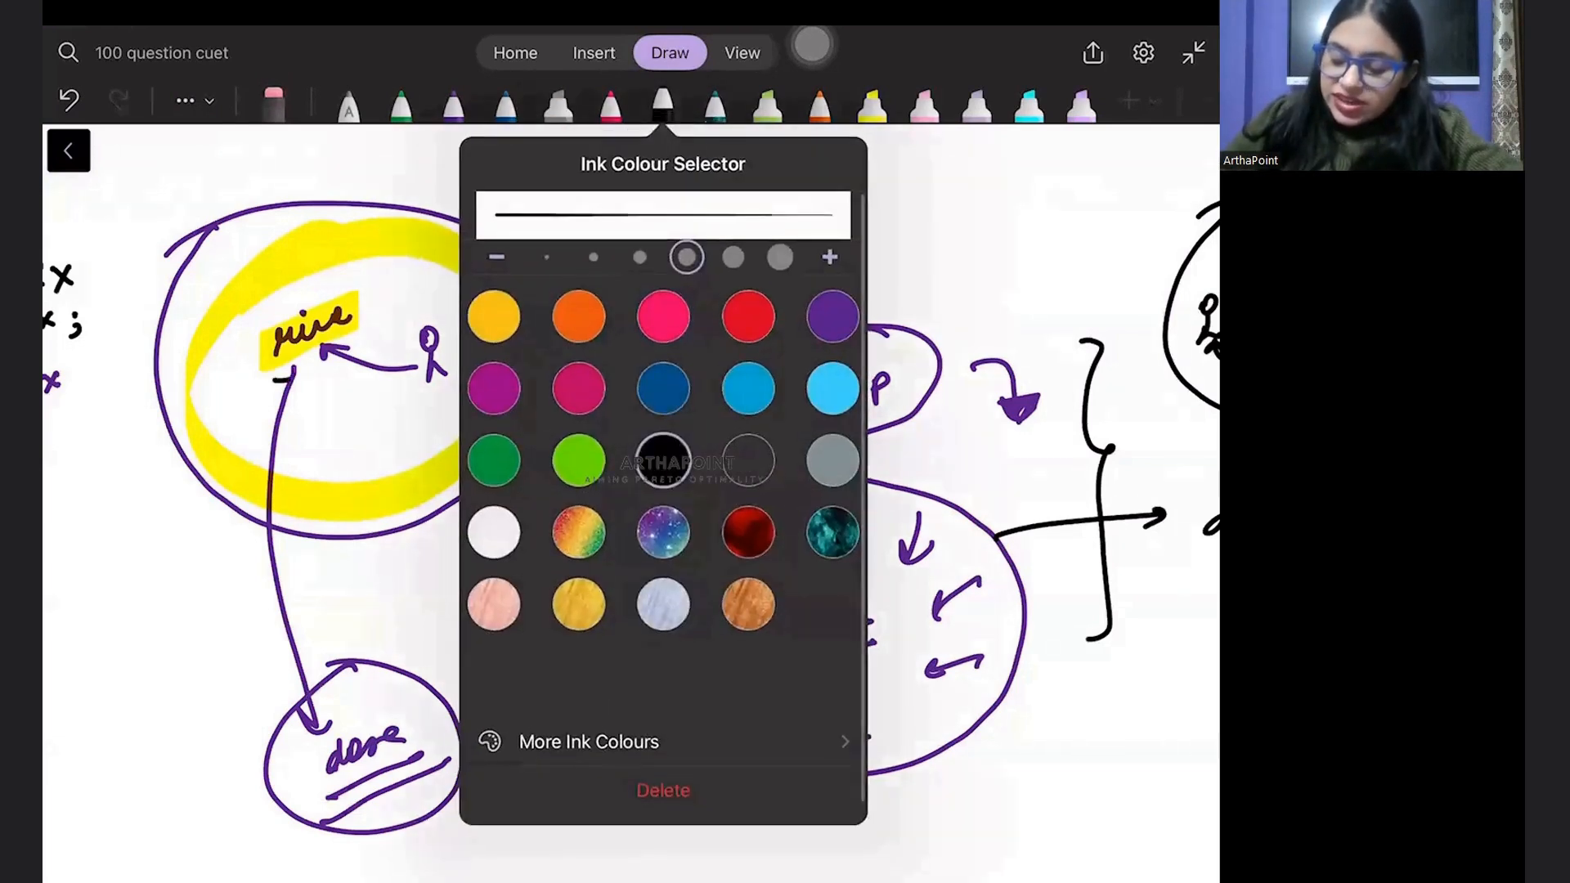